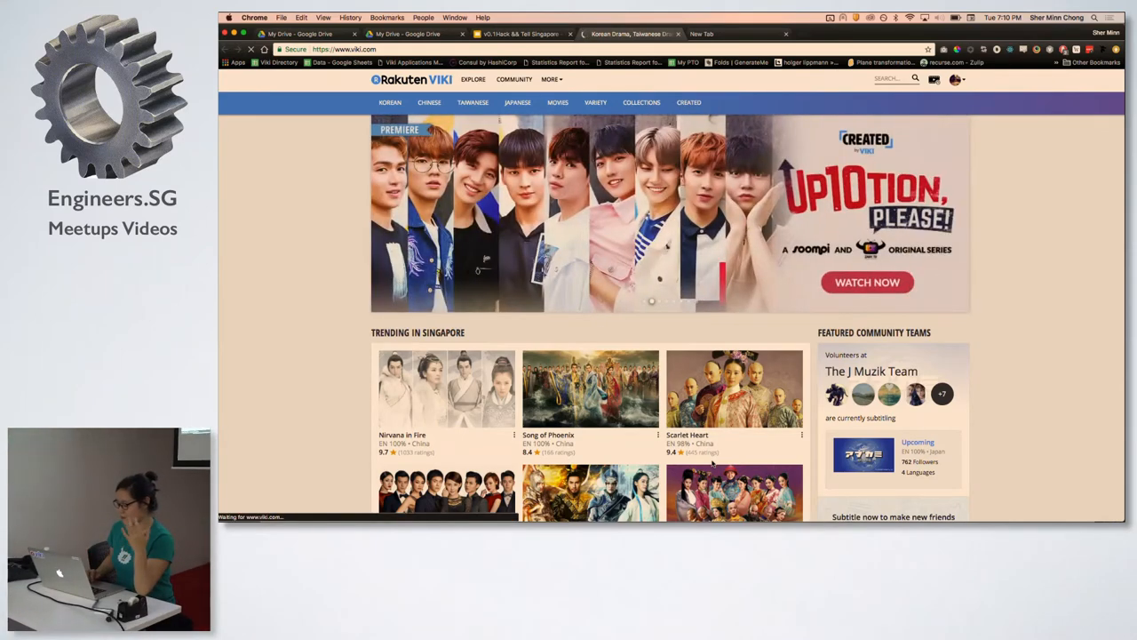
mouse_move(474, 85)
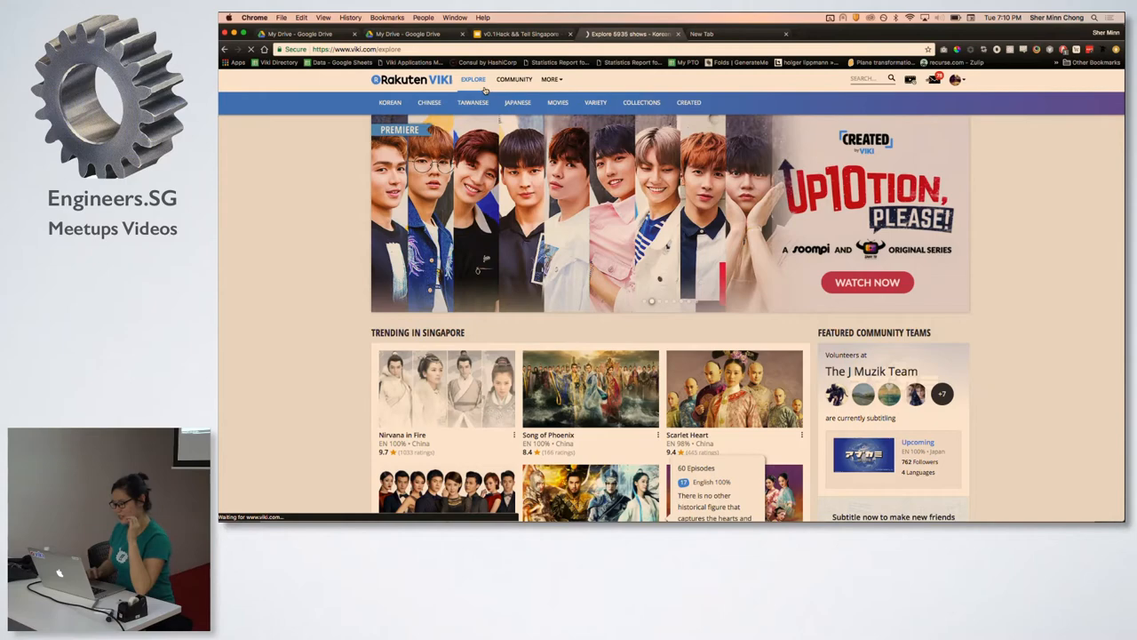
Browse Viki's Explore catalogue of 5,935 shows sorted by popularity.
click(472, 79)
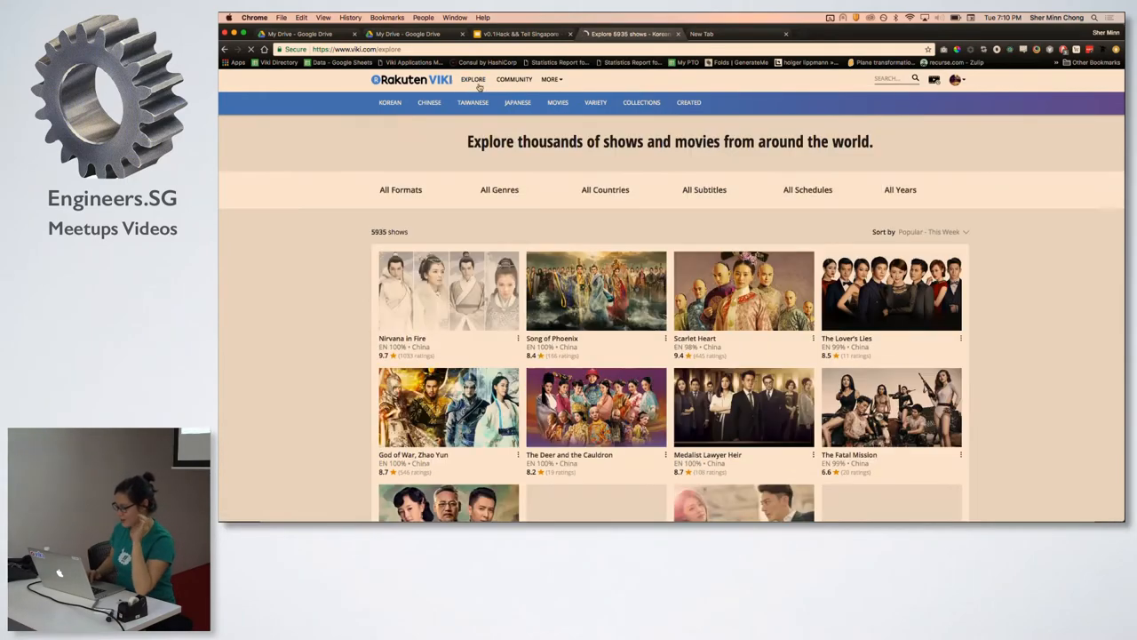
scroll(down, 3)
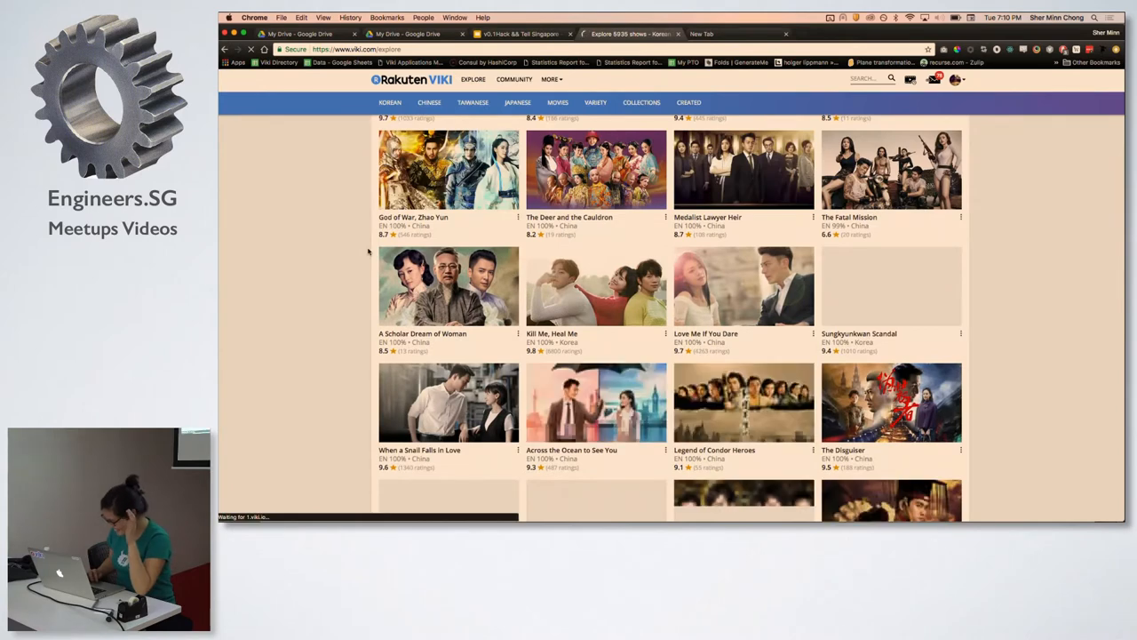
scroll(down, 3)
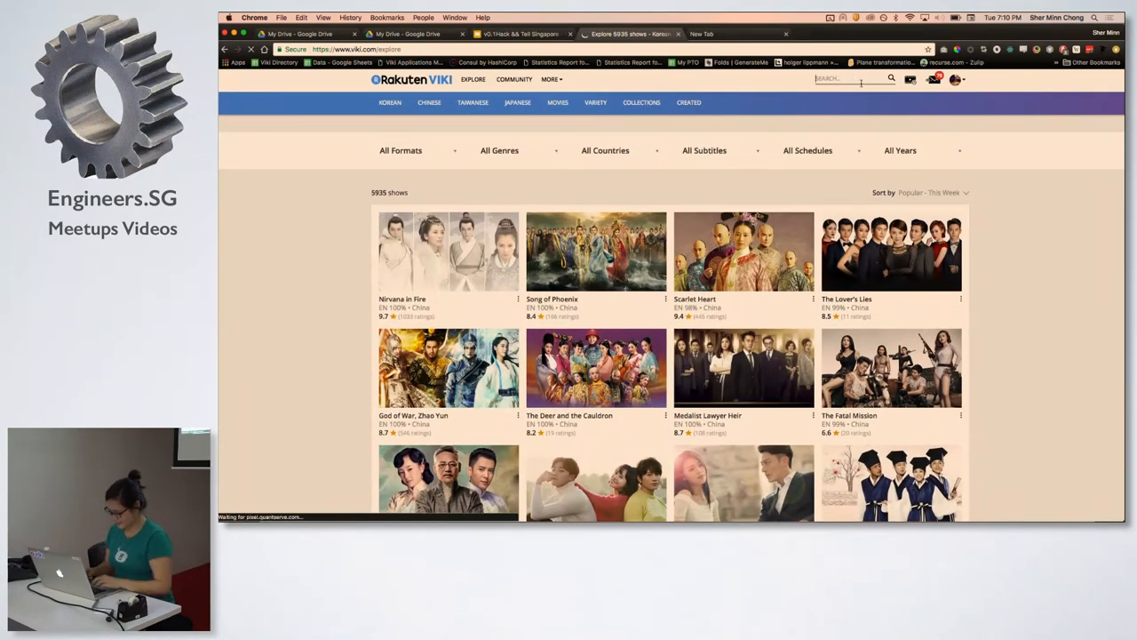
Search 'desc' and open the Descendants of the Sun show page to view its episodes.
text(desc)
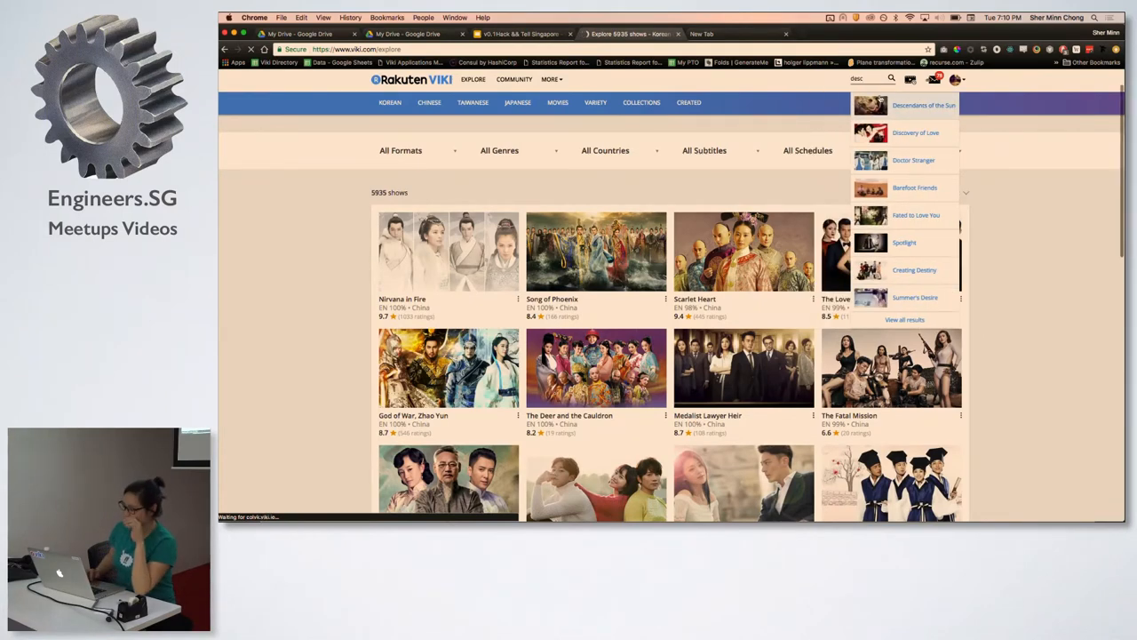
click(924, 104)
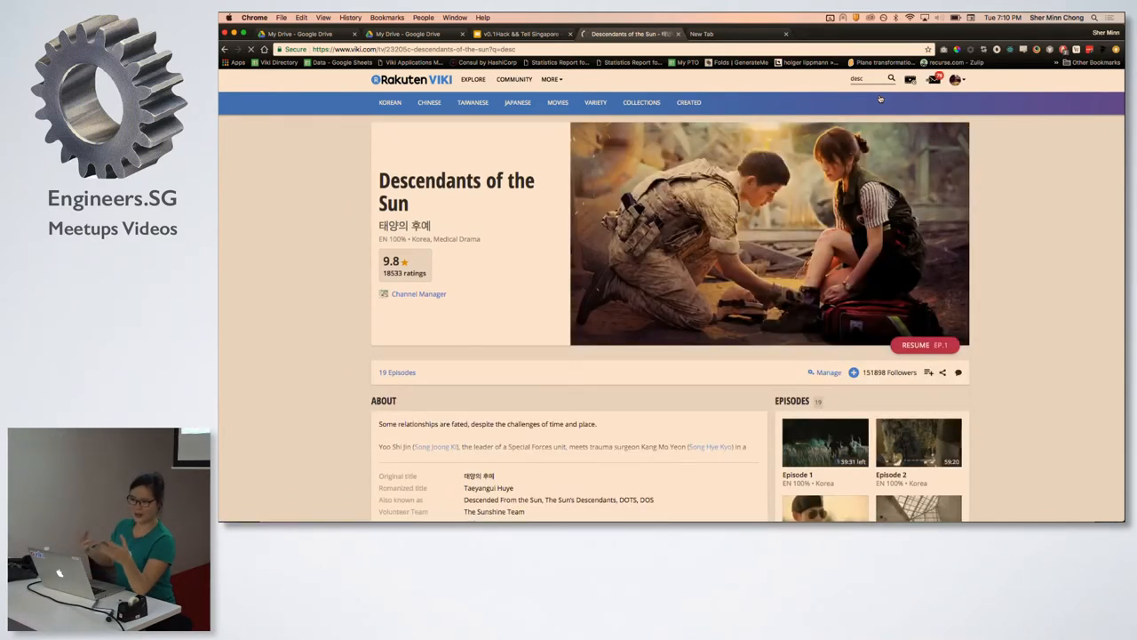
scroll(down, 3)
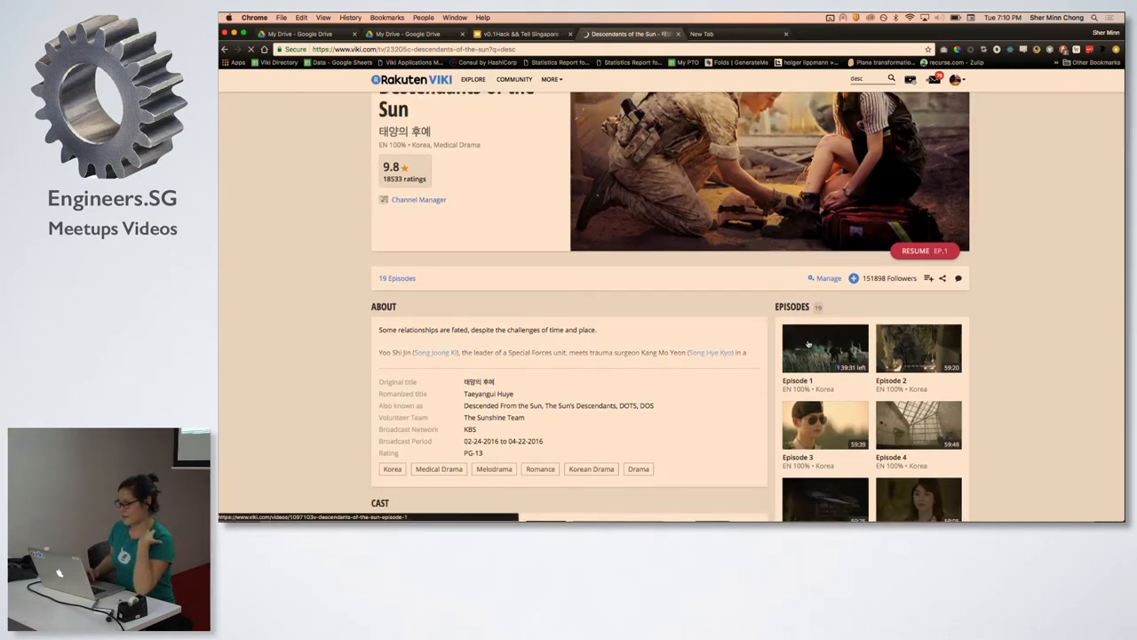
Select the Episode 1 thumbnail of Descendants of the Sun.
click(825, 347)
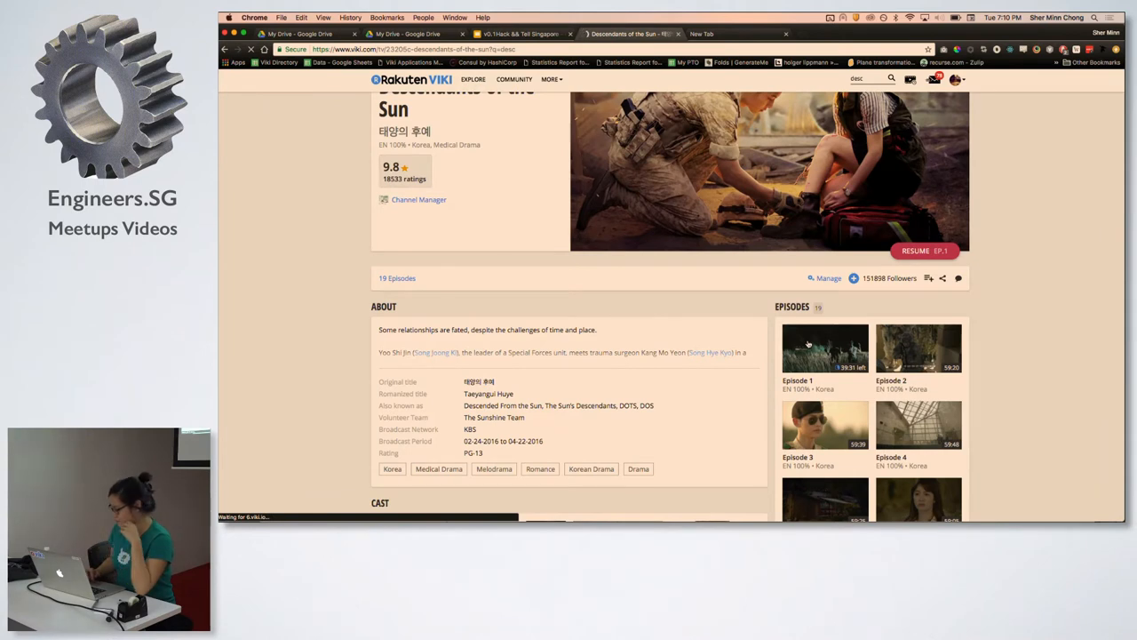
mouse_move(628, 377)
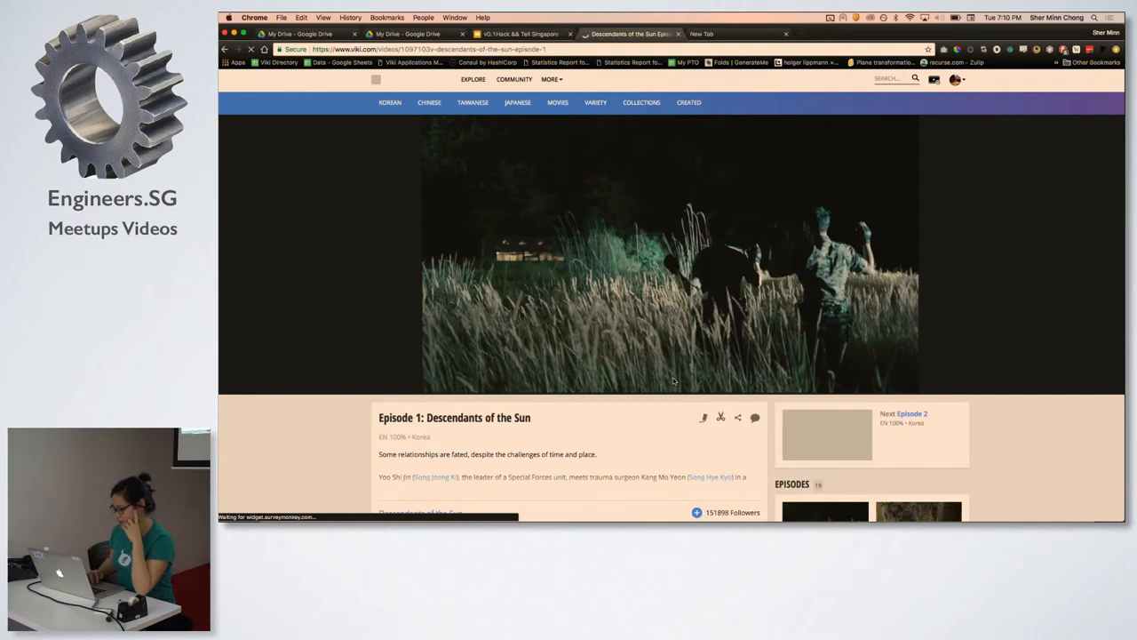
mouse_move(708, 336)
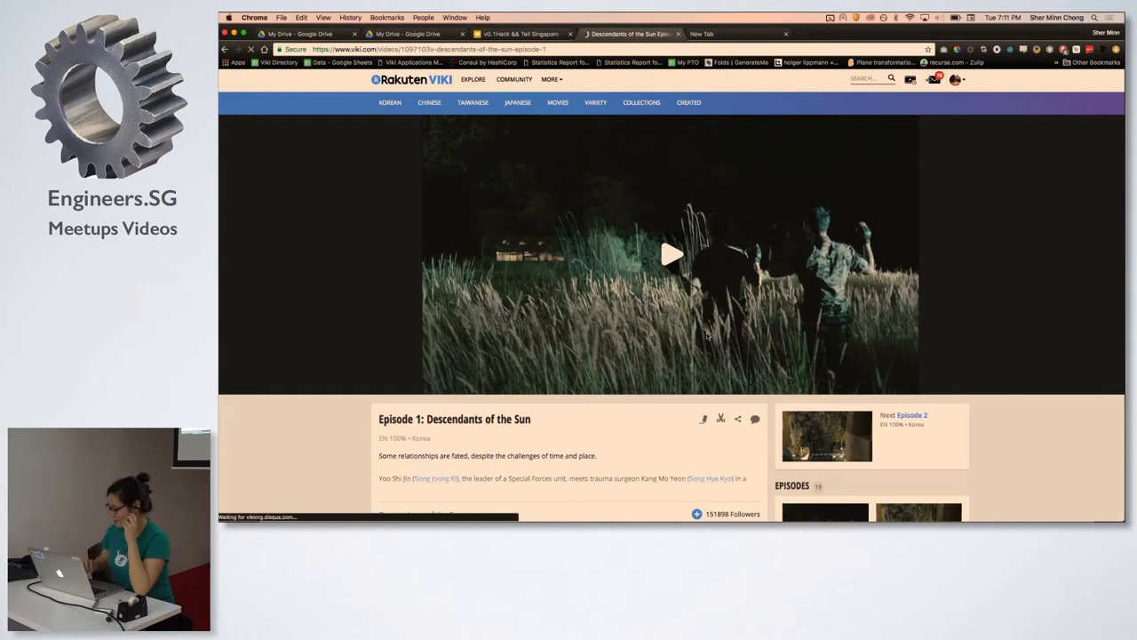
Play Episode 1 with Korean and English subtitles, dismissing the Learn Mode tip.
click(670, 255)
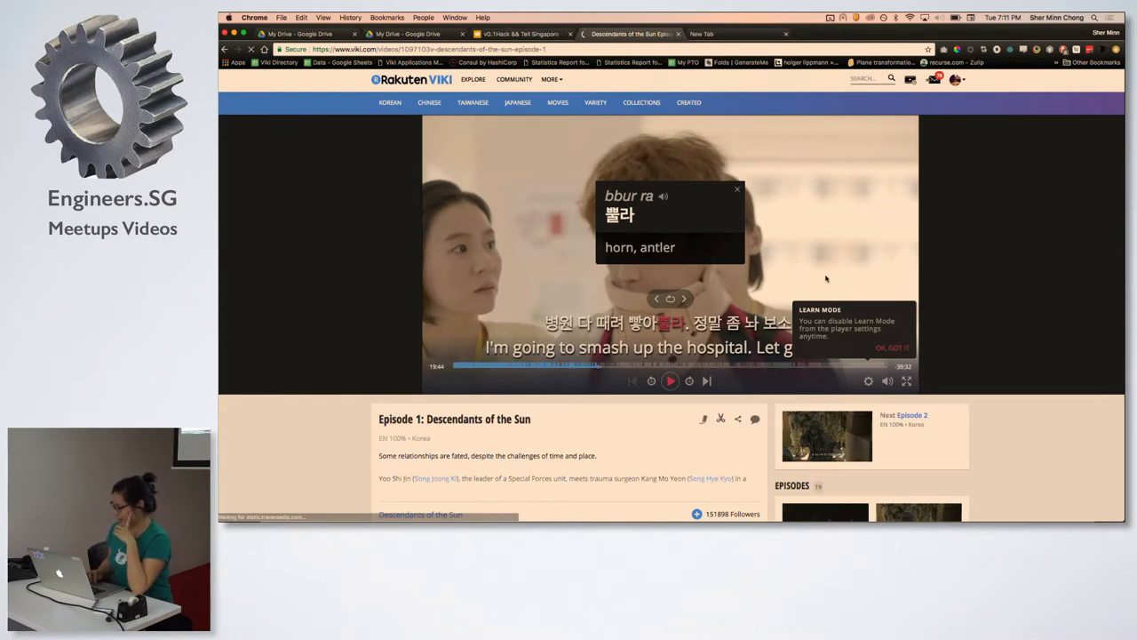
click(670, 380)
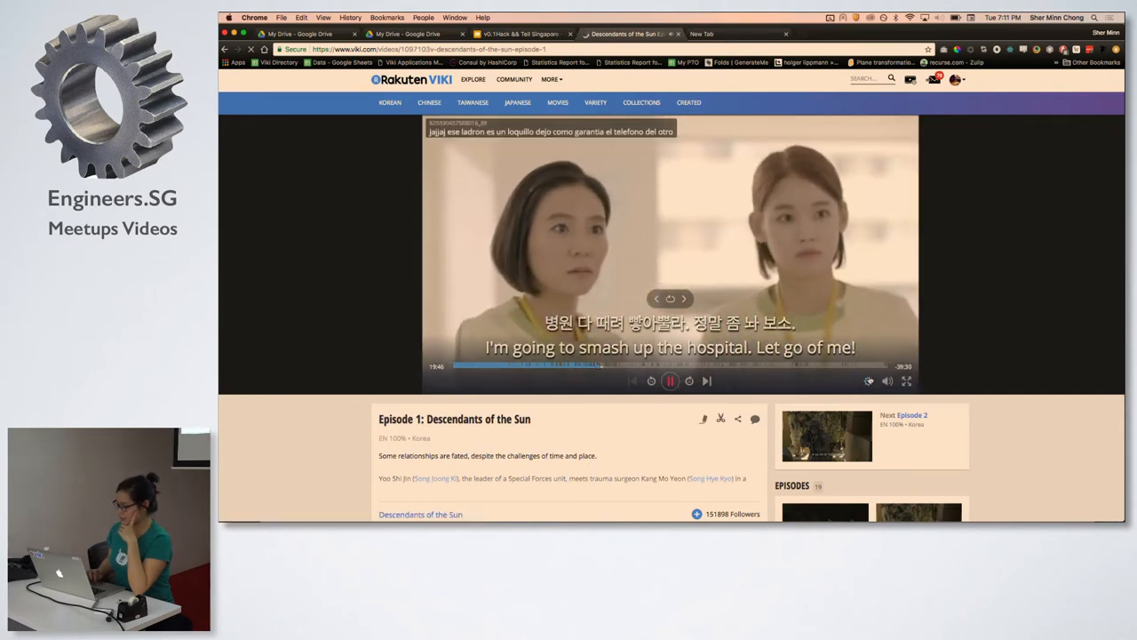
click(868, 380)
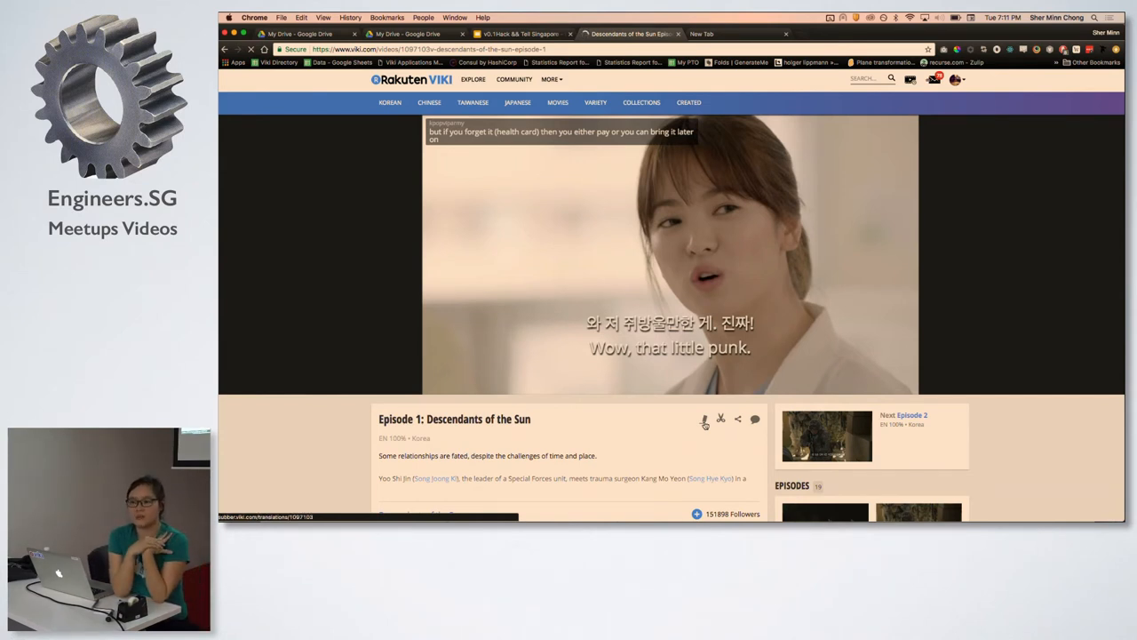
Try the Episode 001 subtitle editor with 'hello', then return to the hiring slide.
click(705, 419)
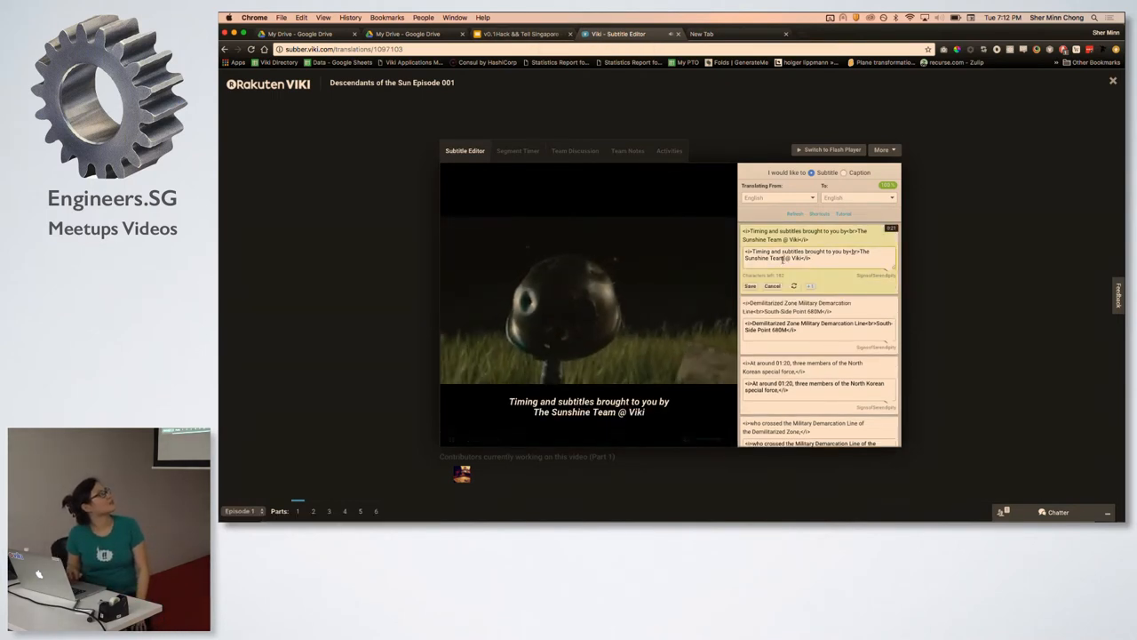
text(hello)
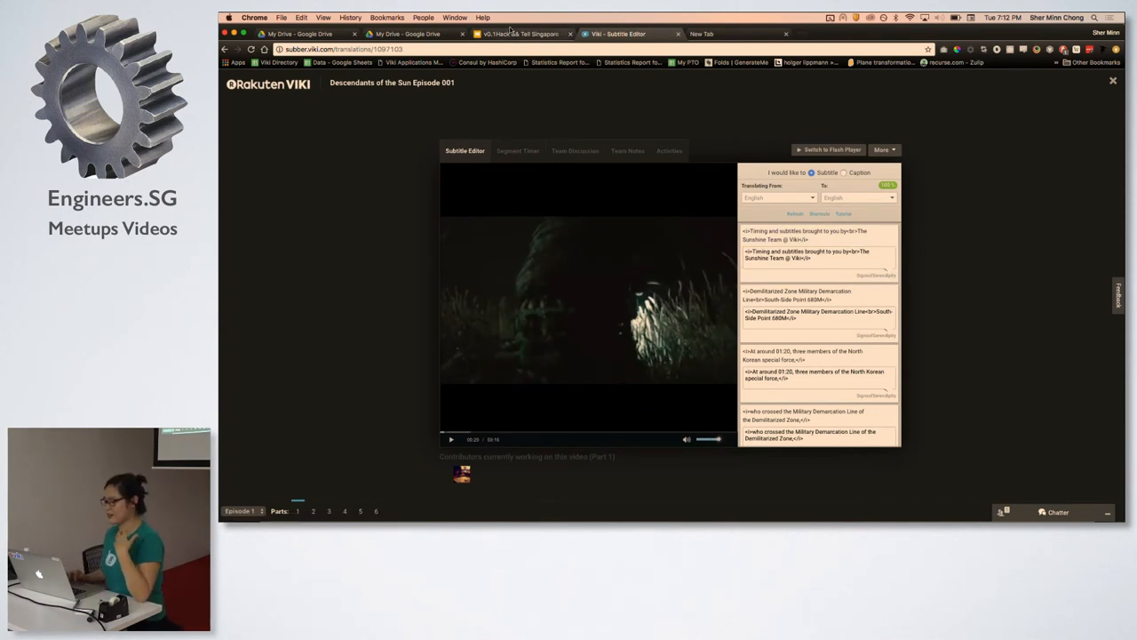
click(520, 34)
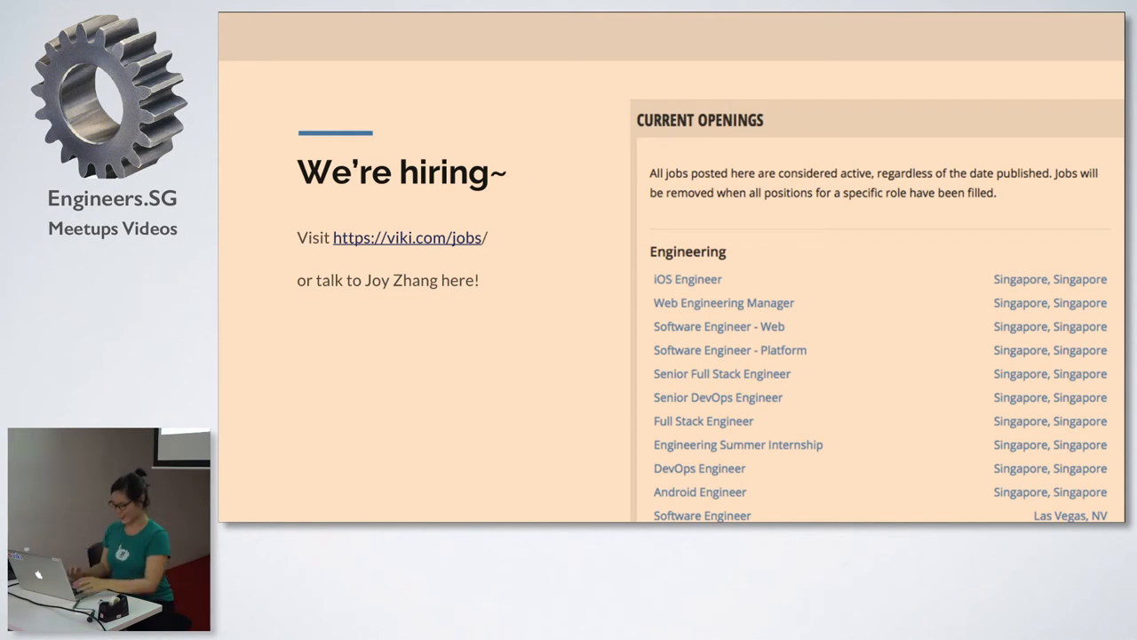
mouse_move(483, 133)
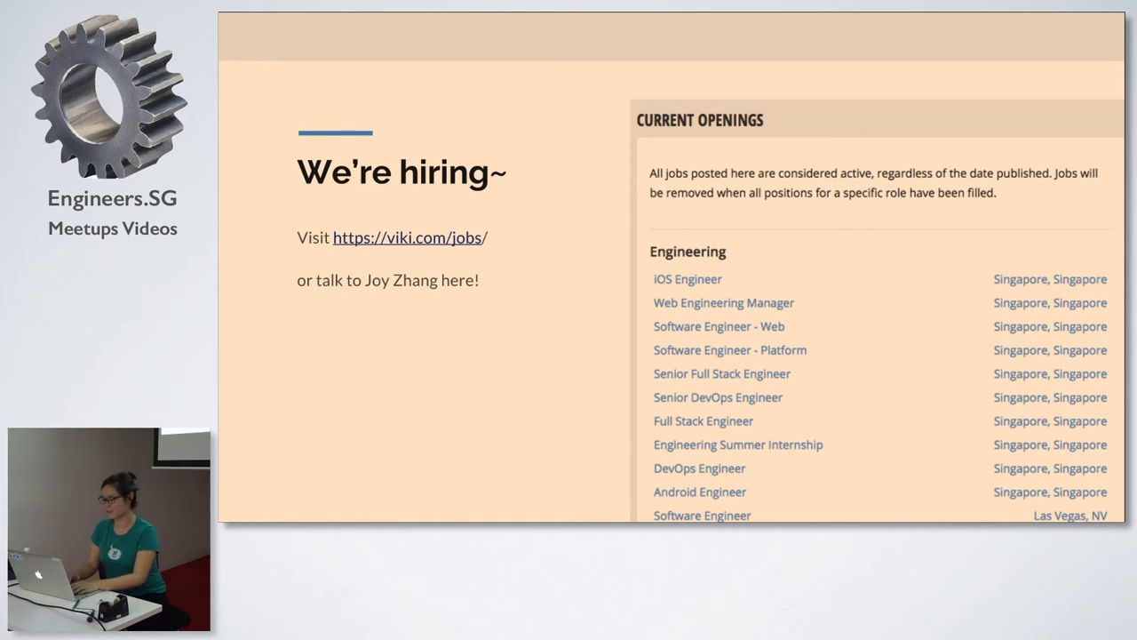
mouse_move(495, 85)
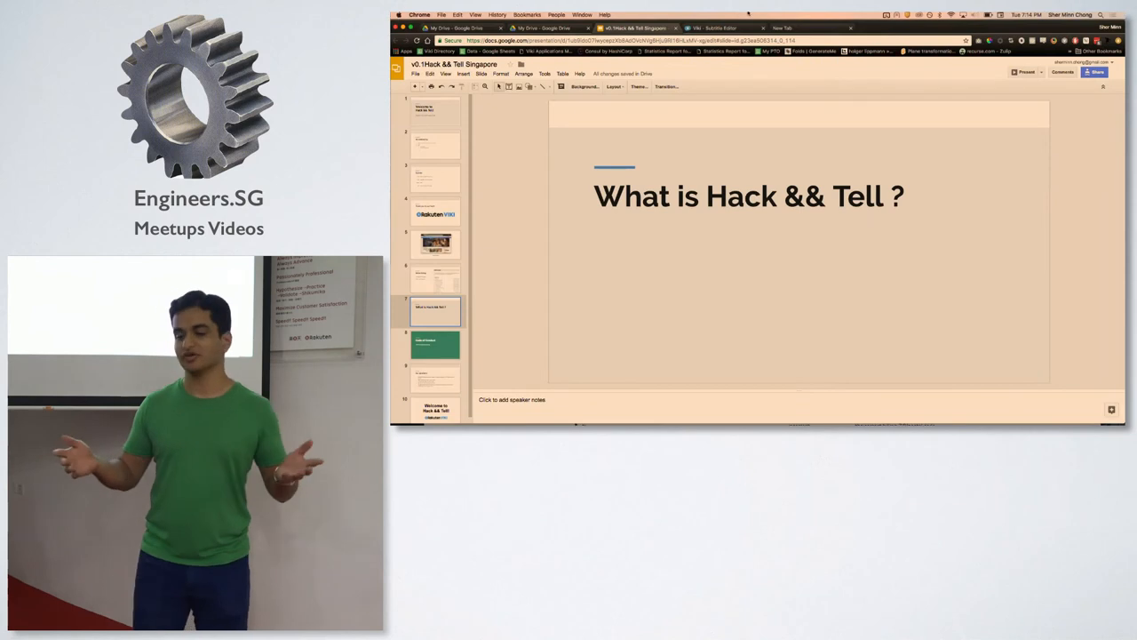
Search 'hack && tell', open hackandtell.org, and scroll to its Code of Conduct.
click(782, 28)
text(hack && tell)
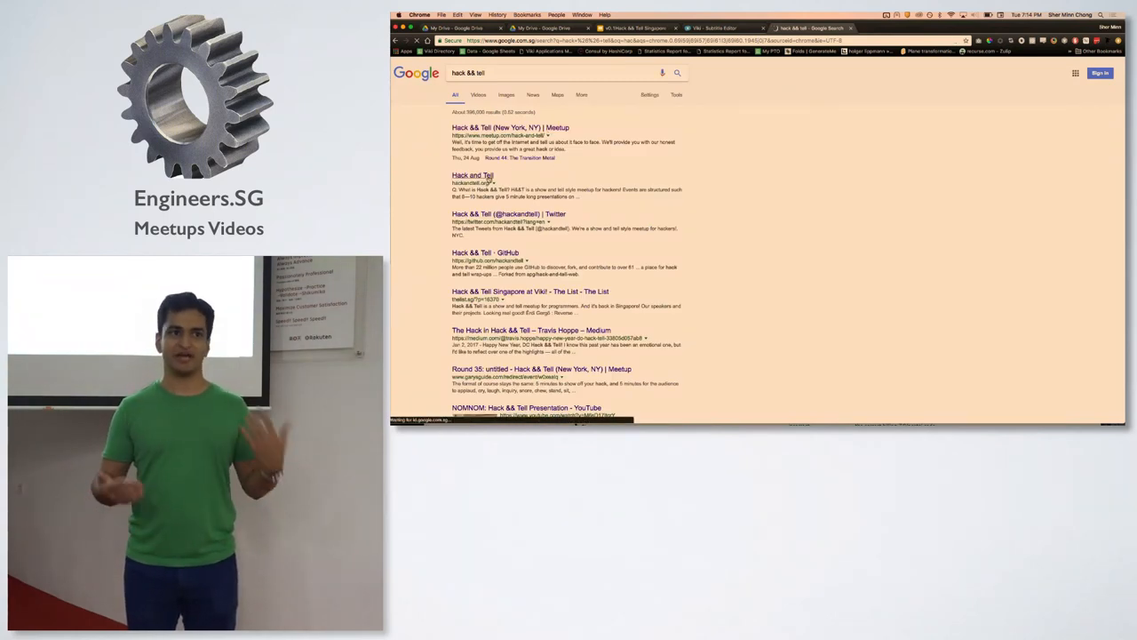
click(471, 175)
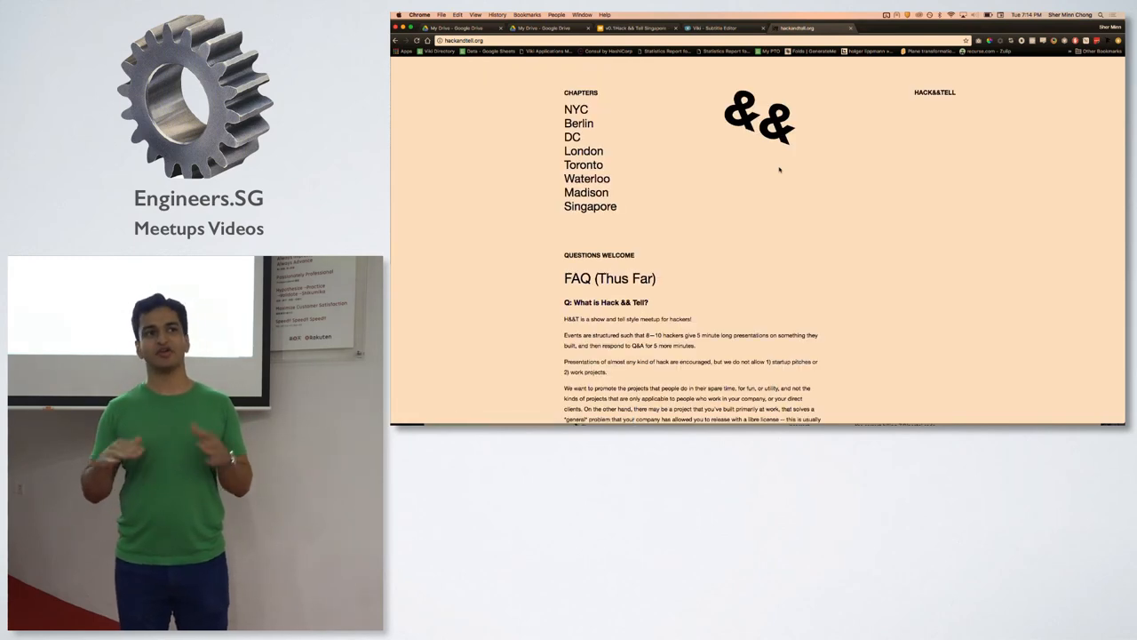
scroll(down, 3)
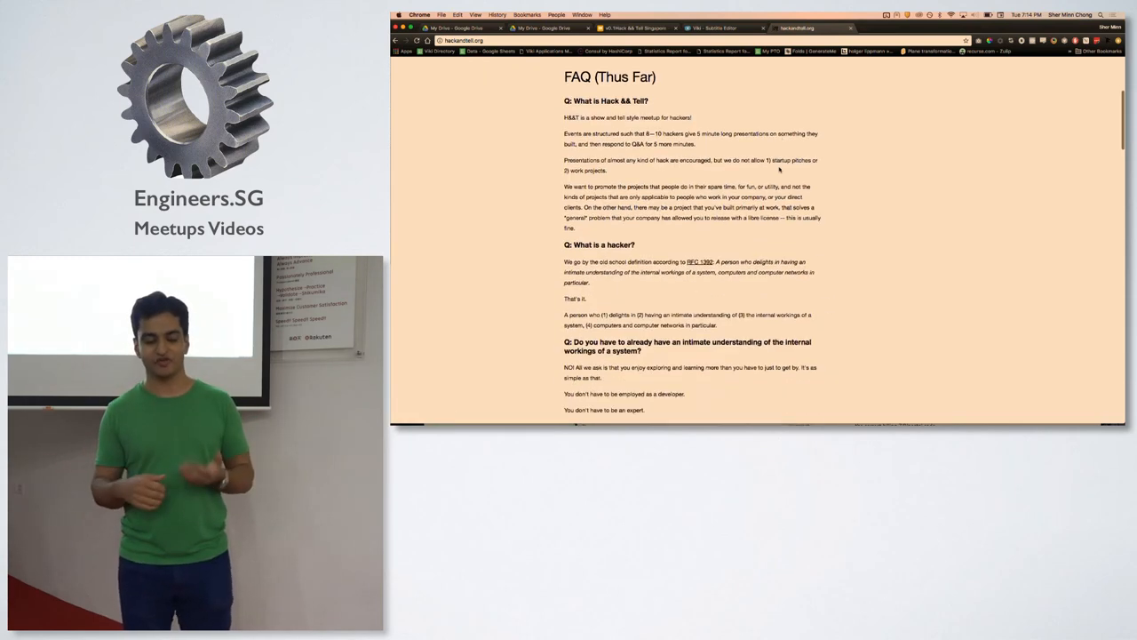
scroll(down, 3)
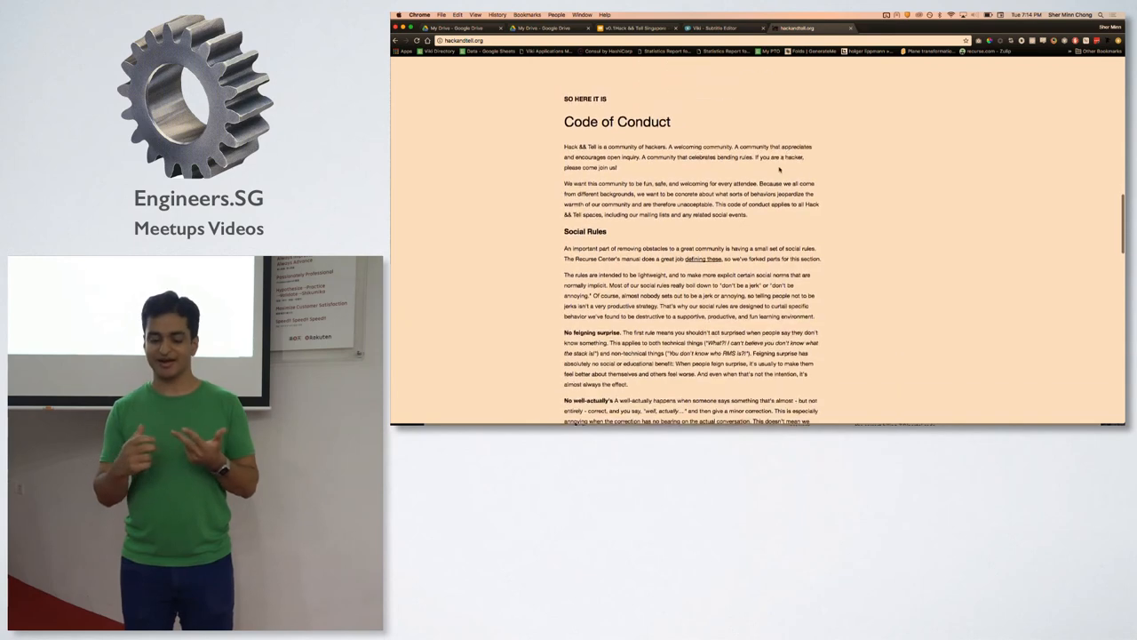
scroll(down, 3)
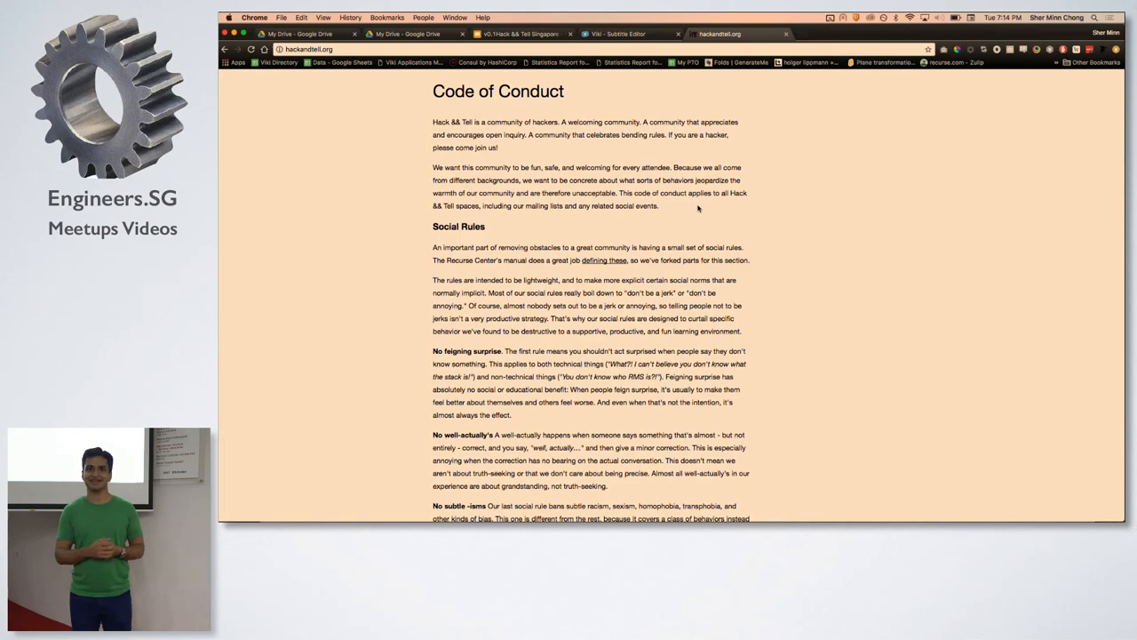
scroll(down, 3)
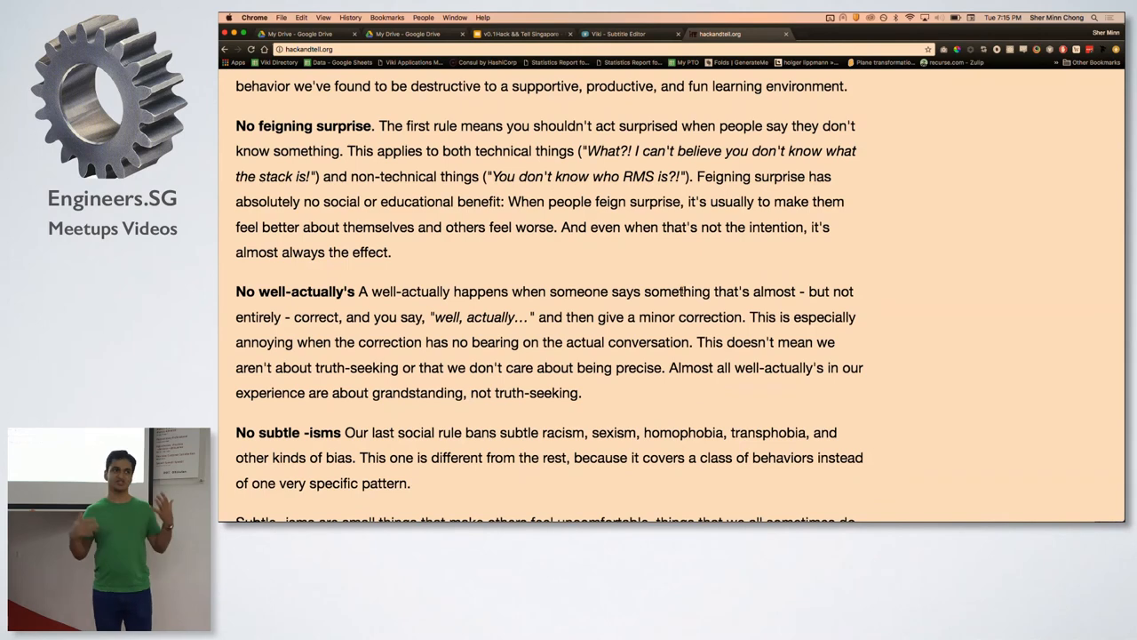
scroll(down, 3)
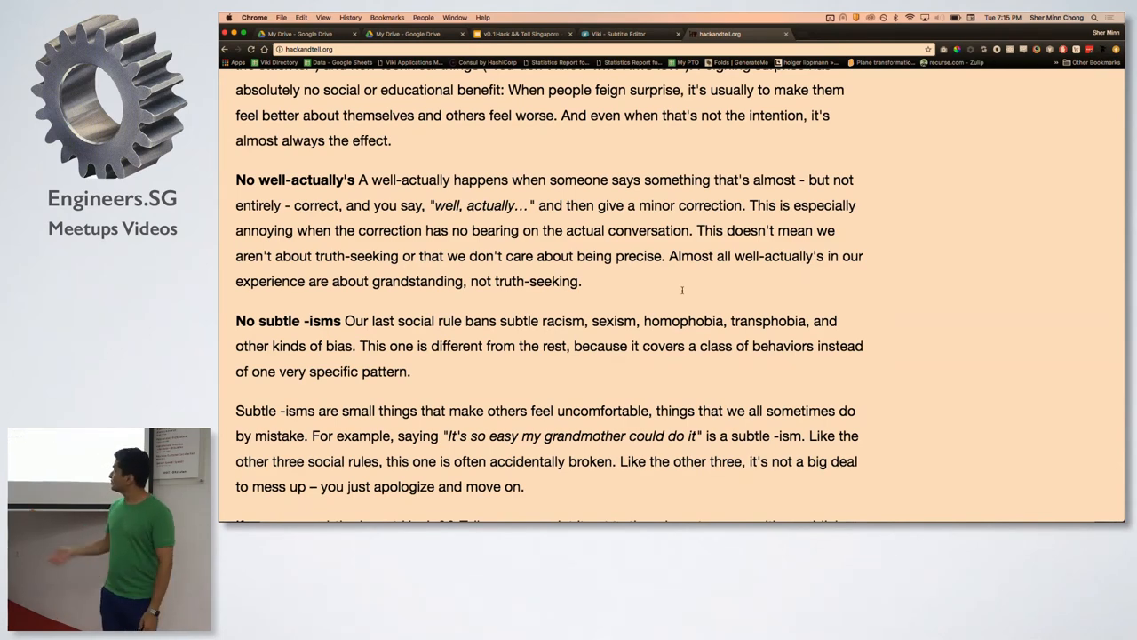
scroll(down, 3)
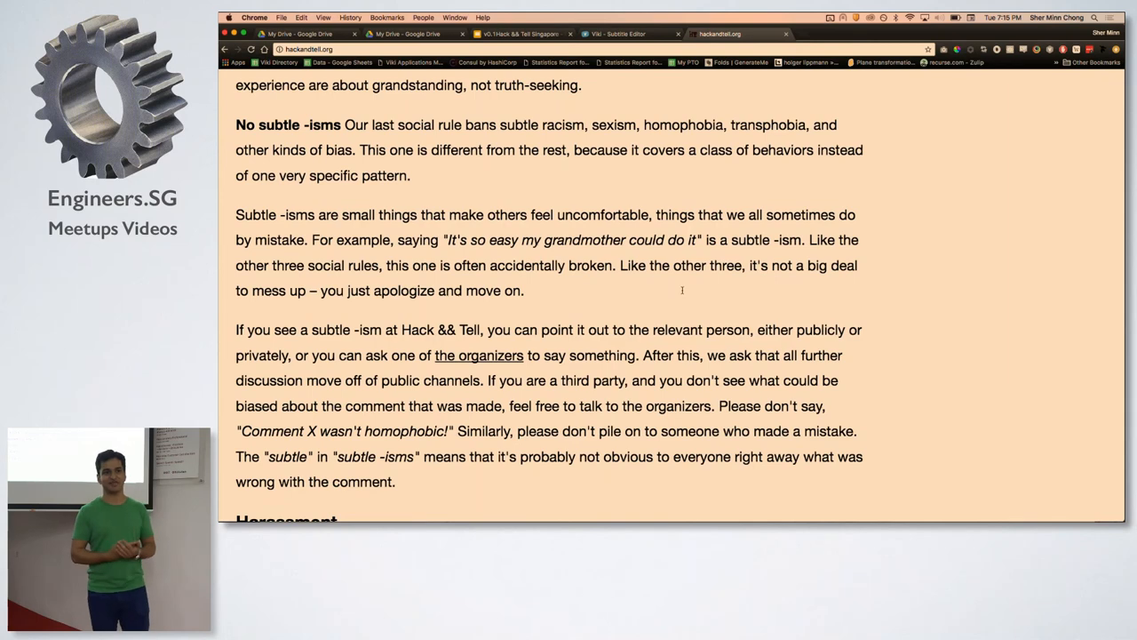
scroll(down, 3)
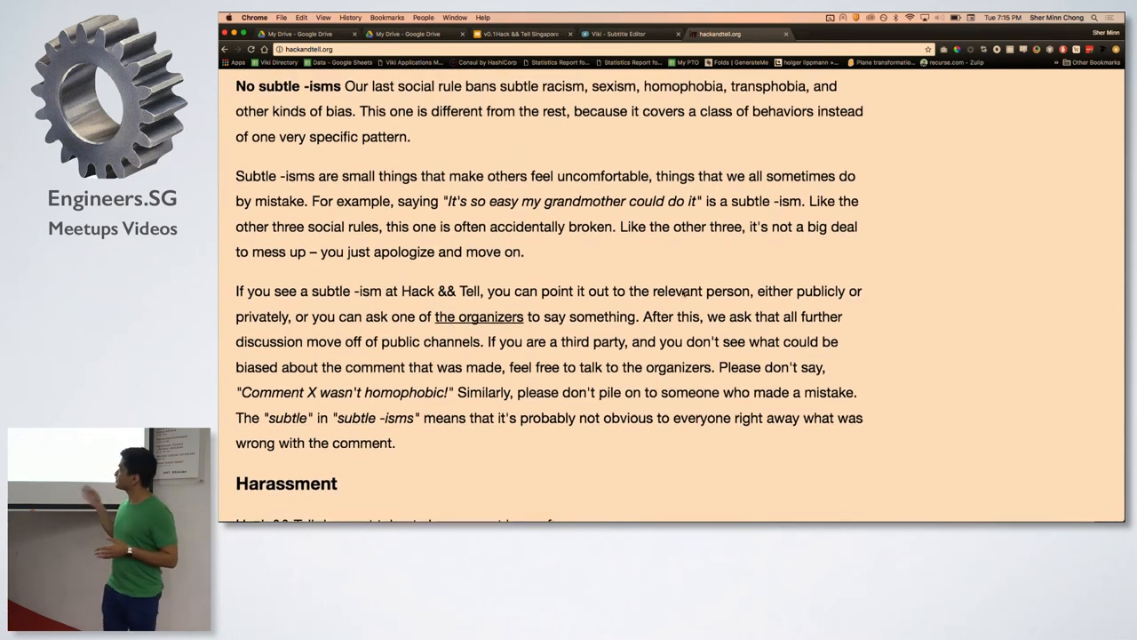
scroll(down, 3)
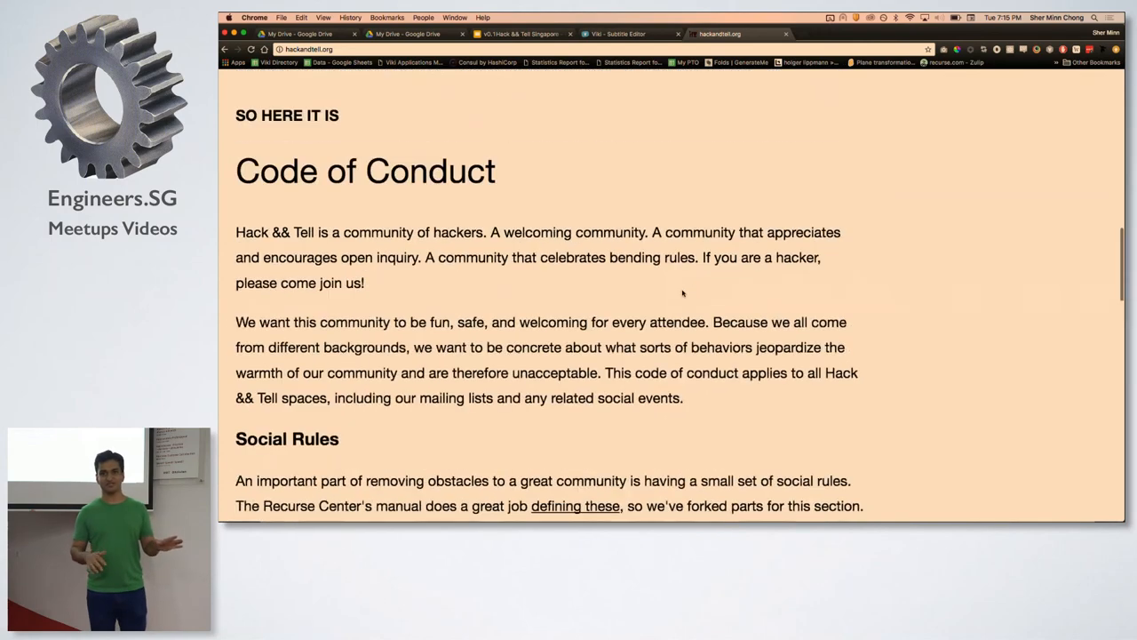
Scroll the Google 'timer' results showing the 5-minute countdown.
scroll(down, 3)
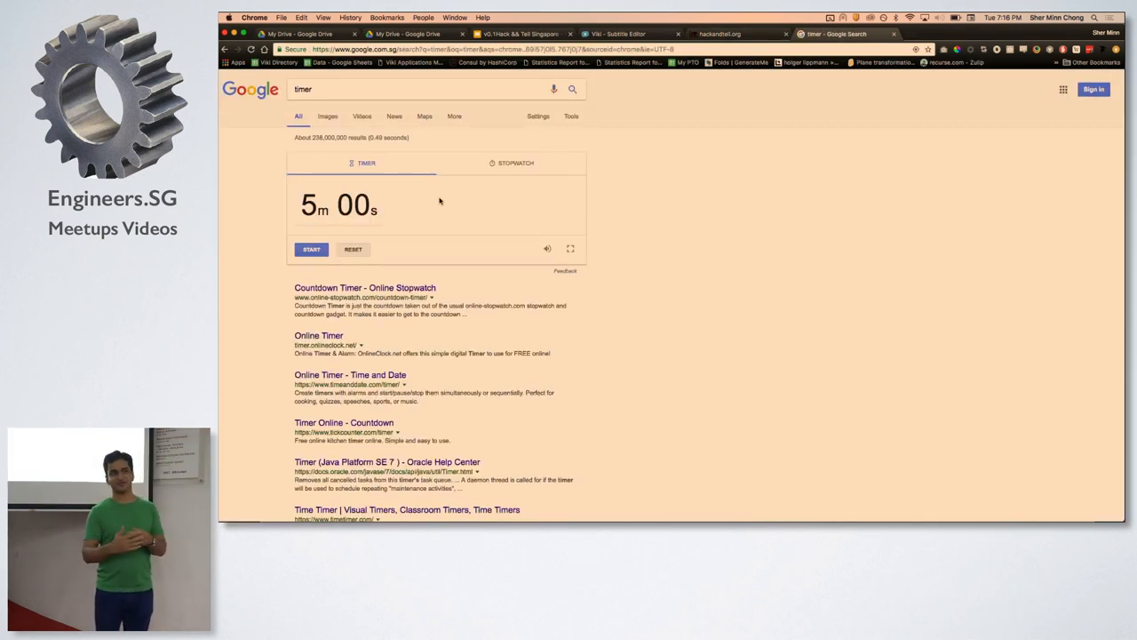
Open the Singapore chapter page from hackandtell.org's chapters list.
click(728, 34)
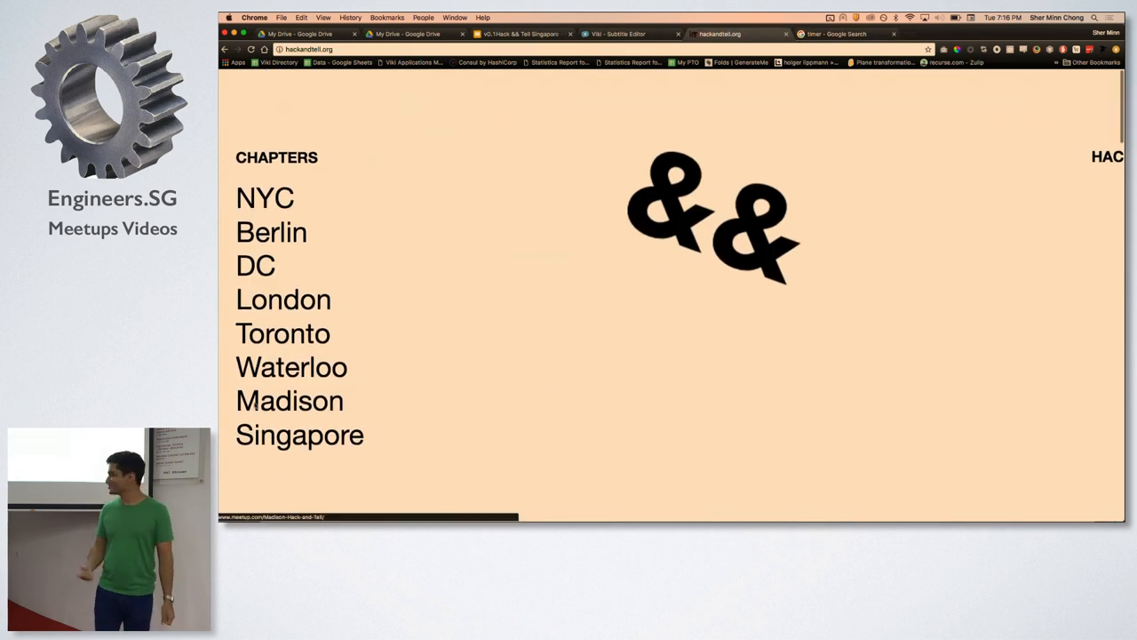
click(299, 434)
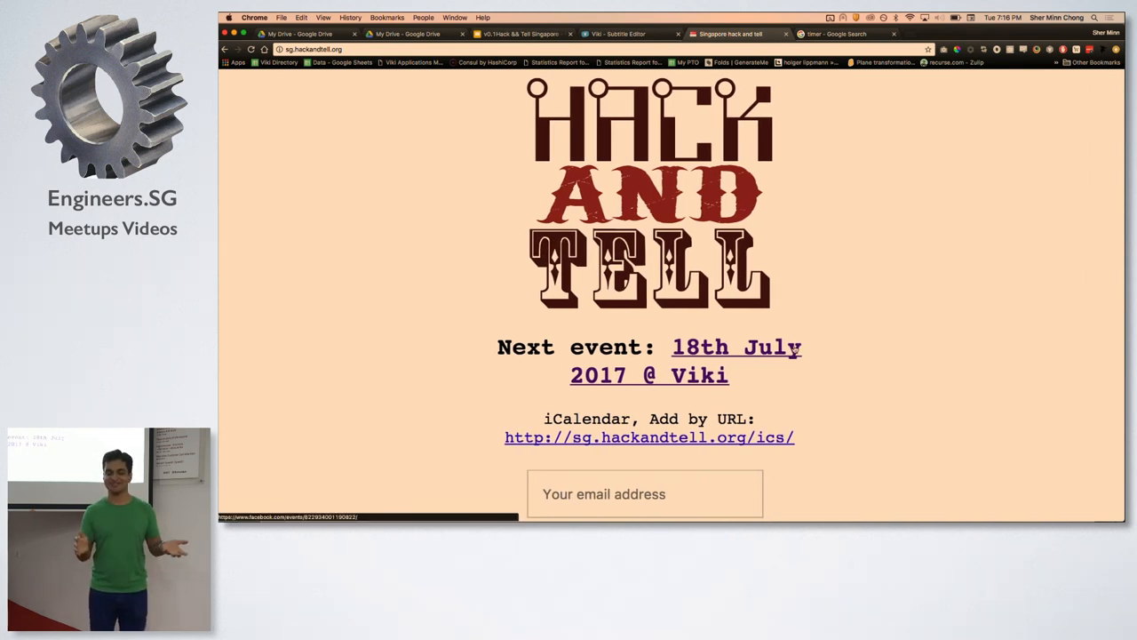
mouse_move(879, 450)
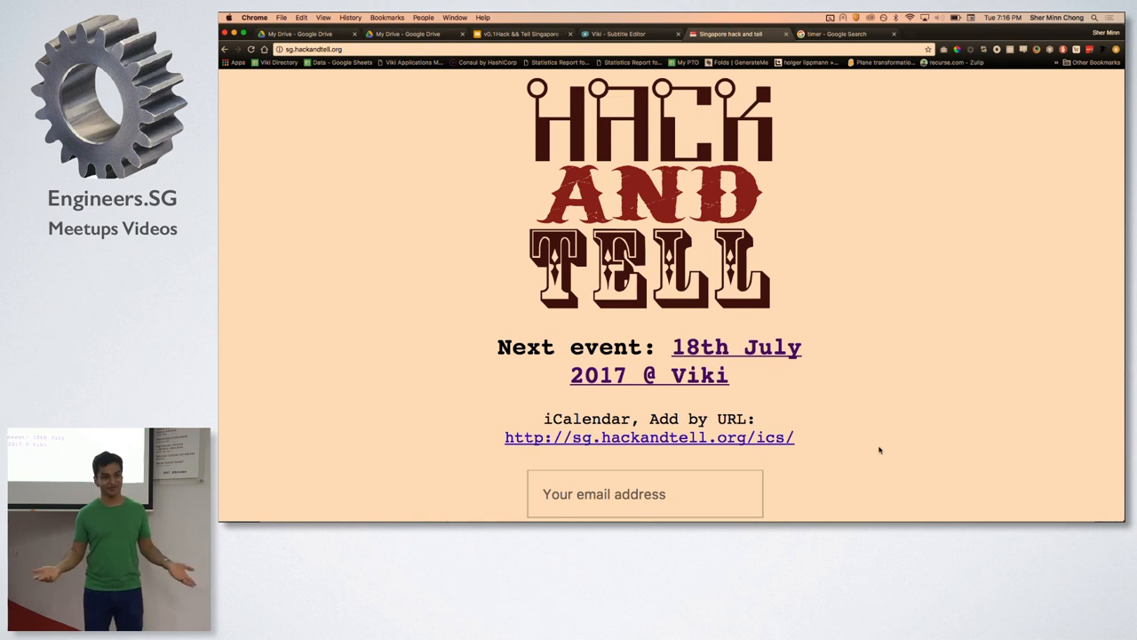
Show slide 8, the Code of Conduct, in the Hack && Tell deck.
scroll(down, 3)
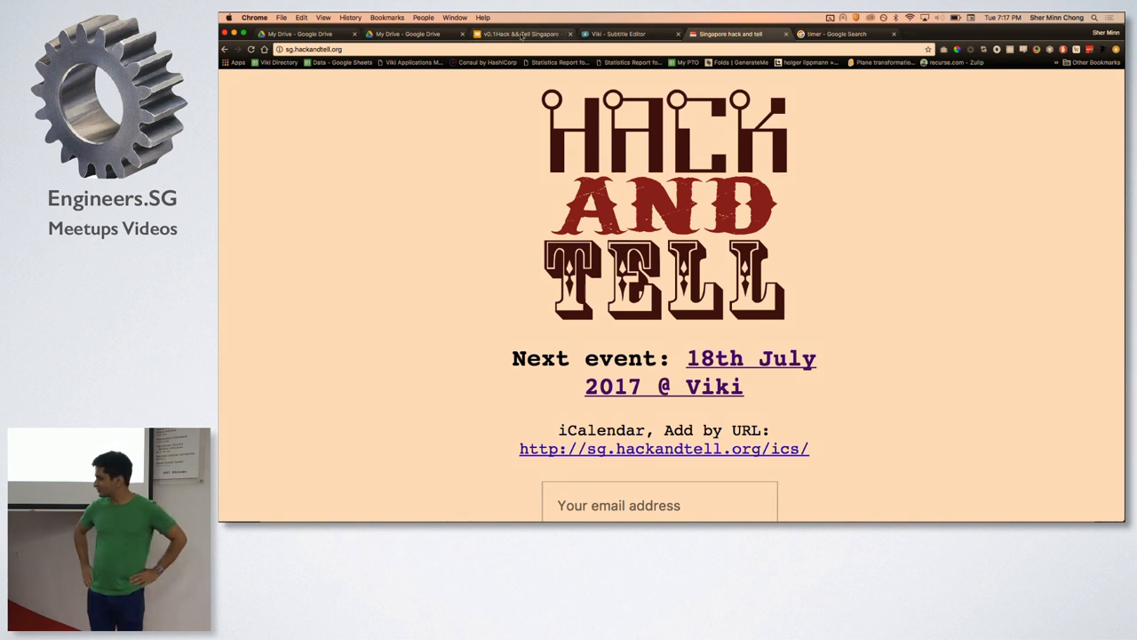
click(517, 34)
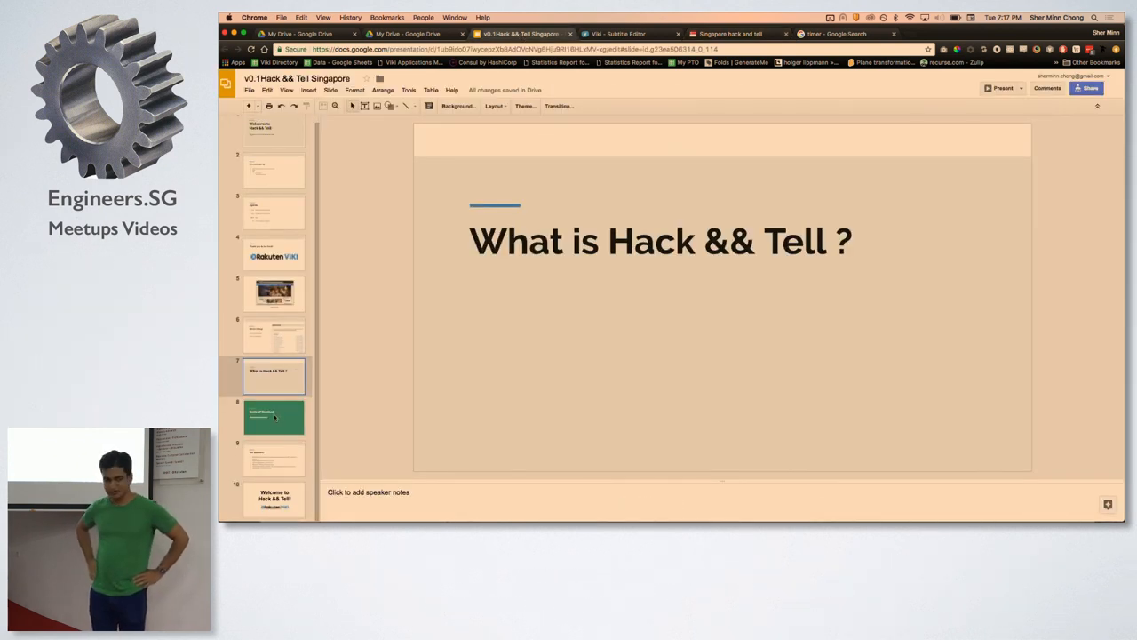
click(273, 417)
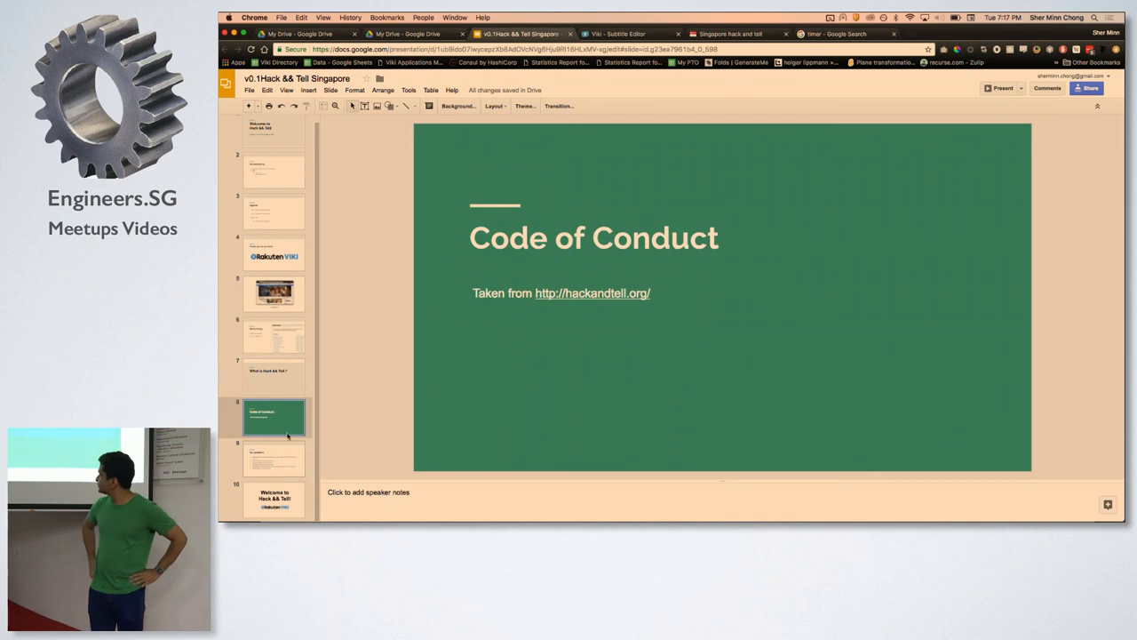